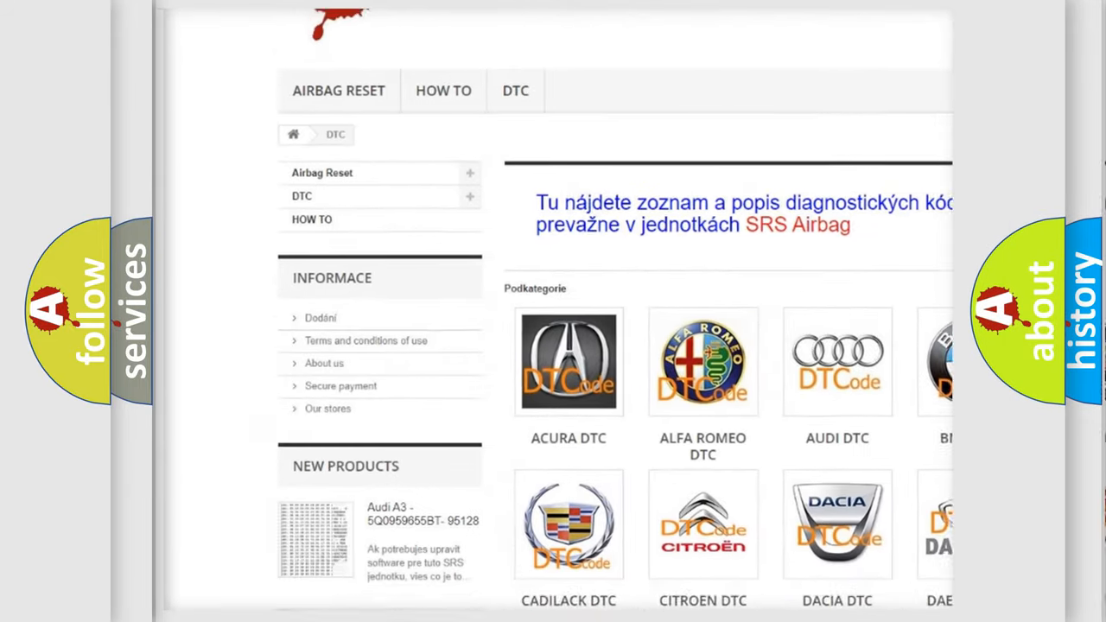
scroll(down, 3)
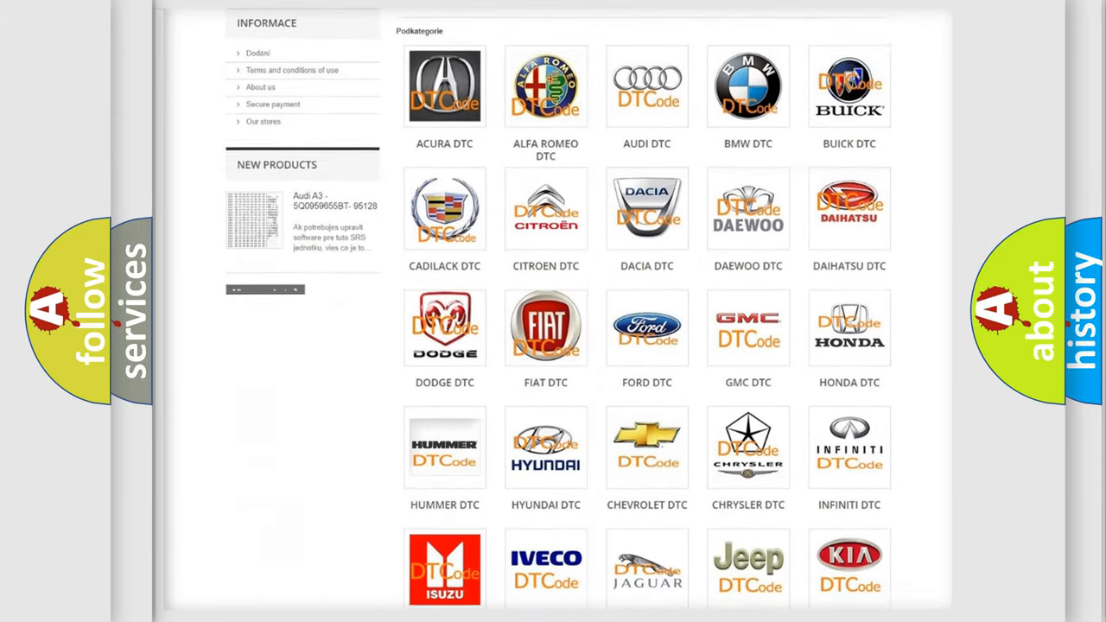
scroll(down, 3)
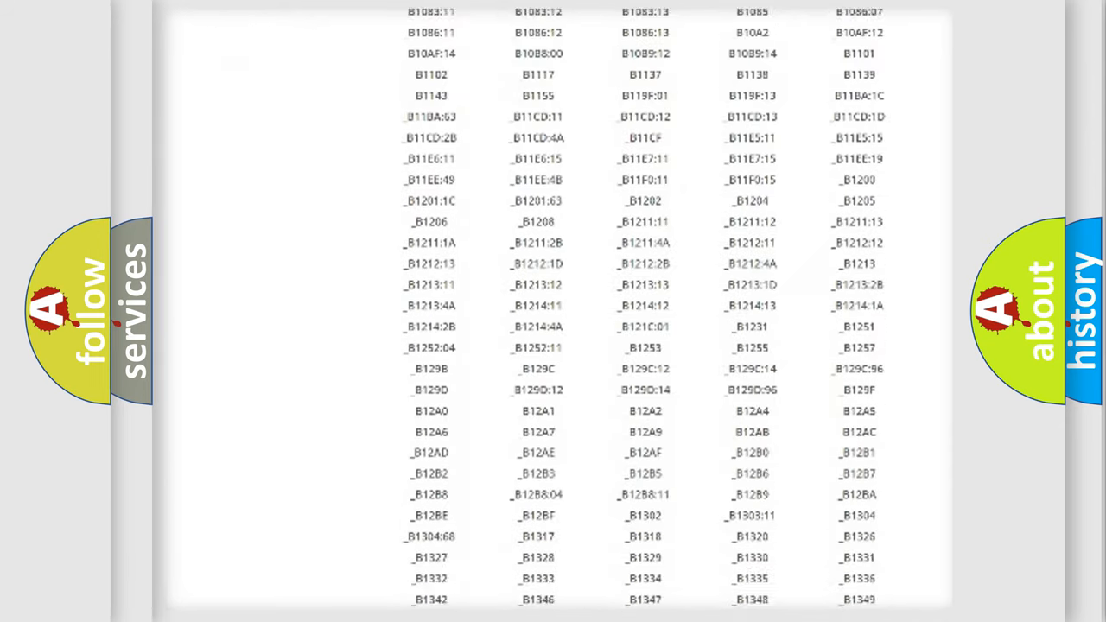
scroll(down, 3)
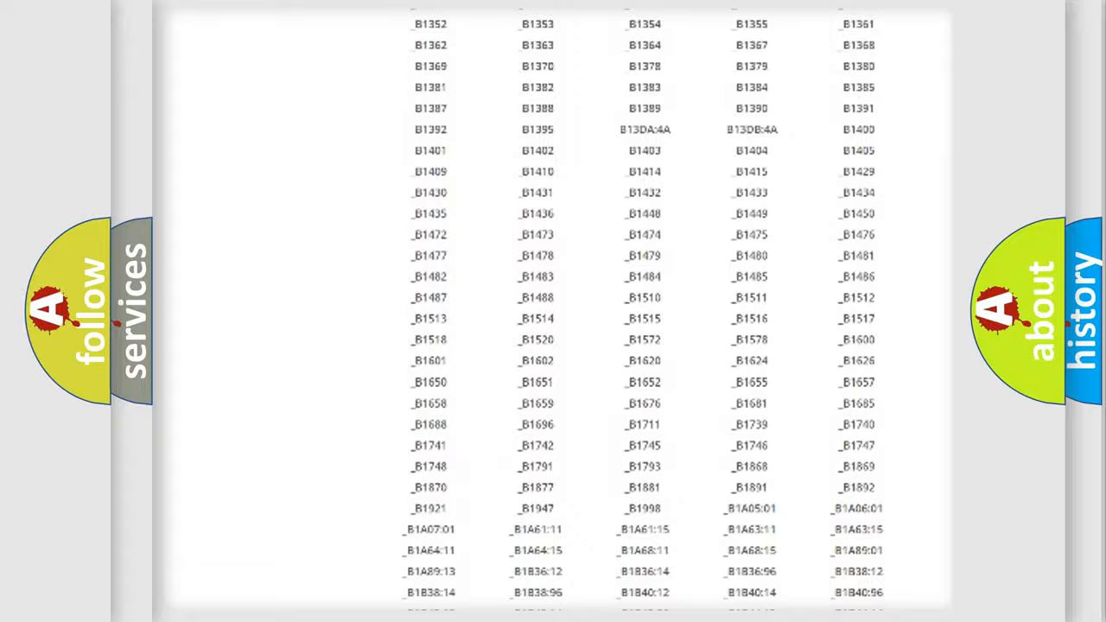